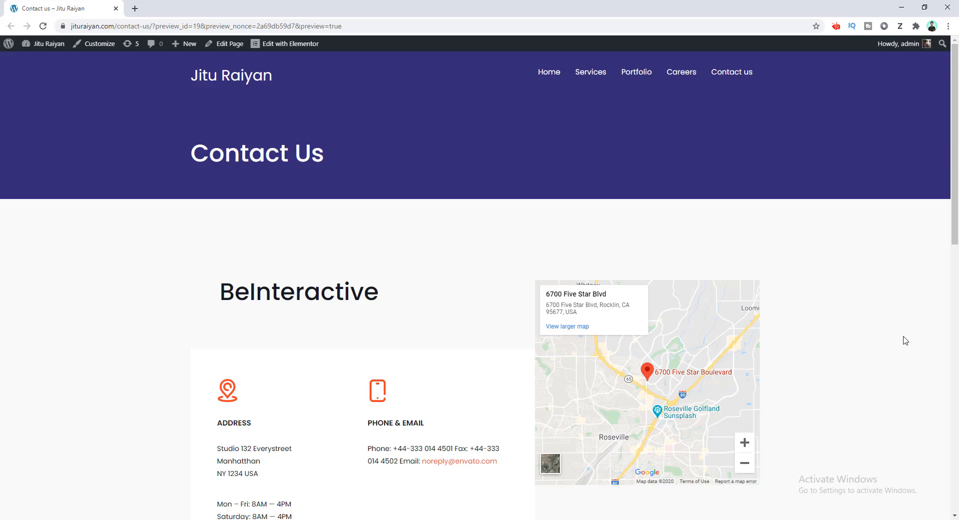
Scroll down the live Contact Us page to see the embedded address map
left_click(567, 326)
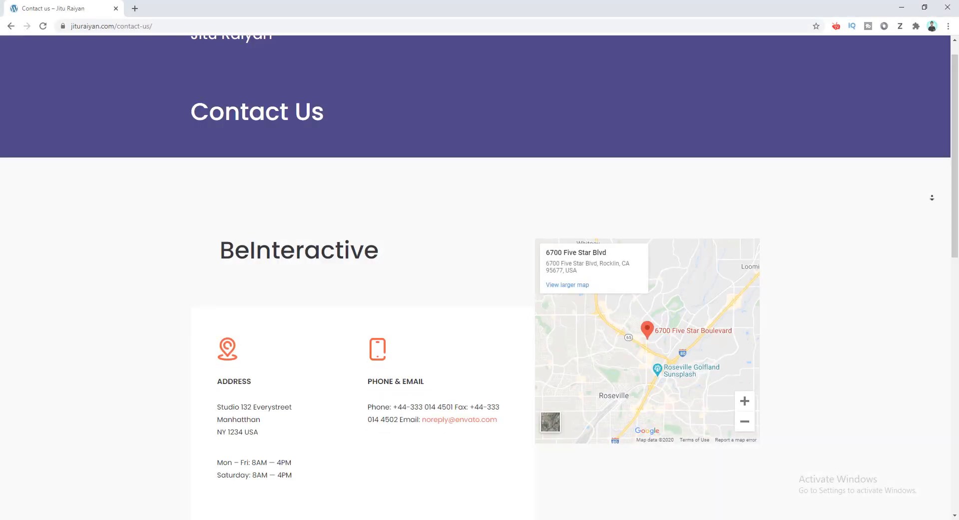
scroll("down", 3)
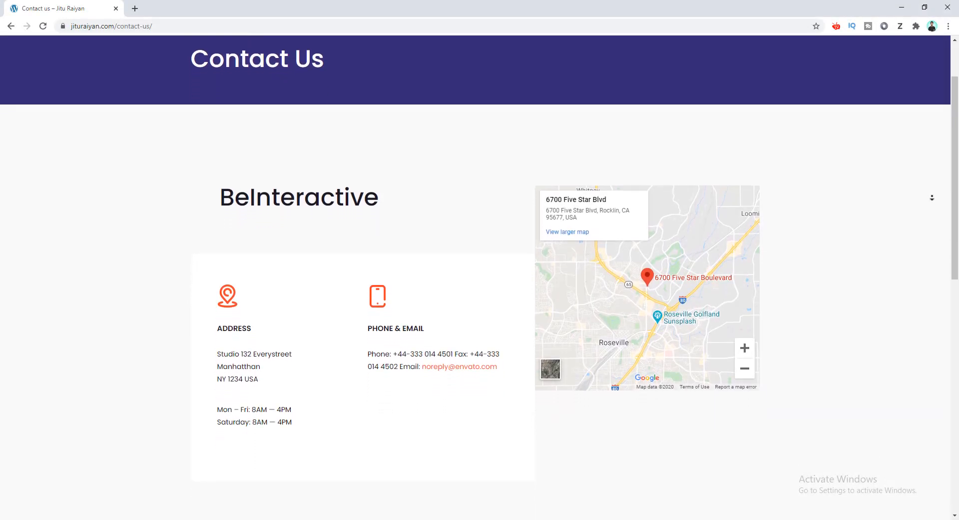
scroll("down", 3)
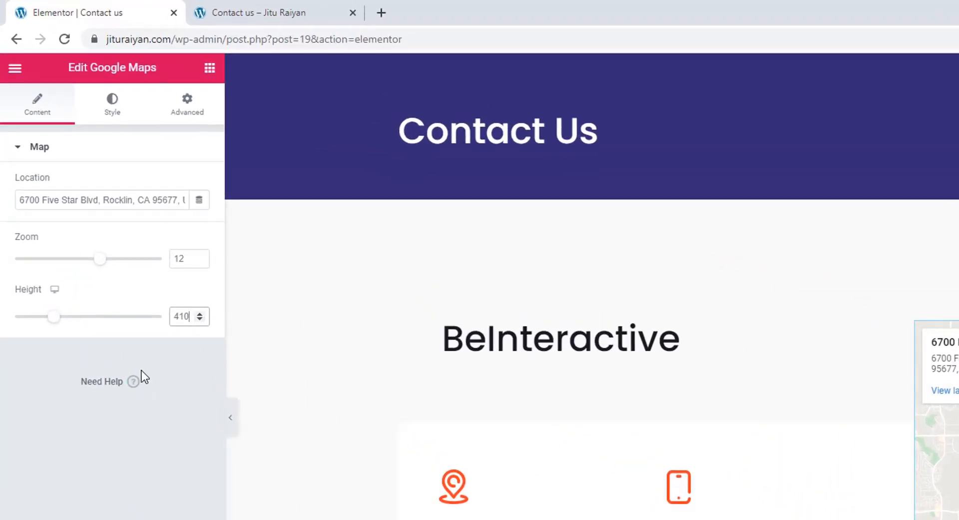
left_click(268, 12)
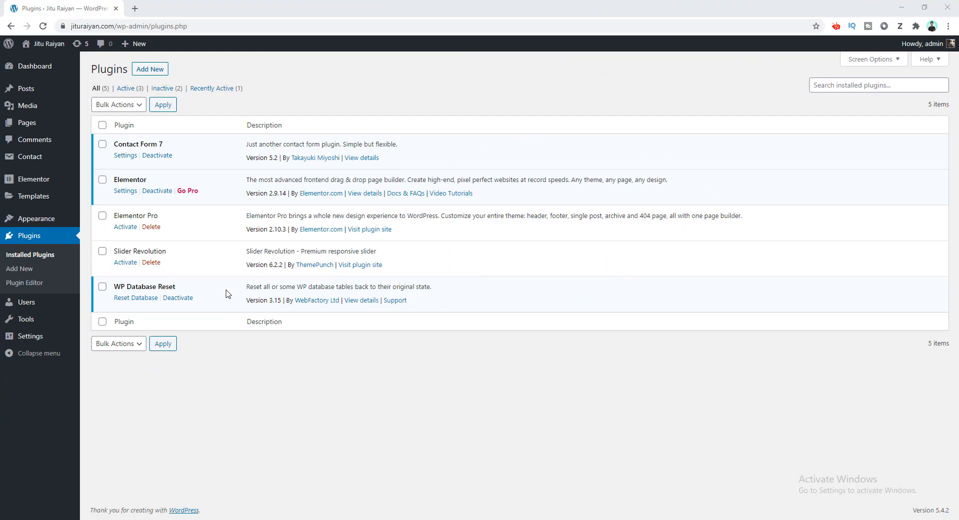
mouse_move(159, 184)
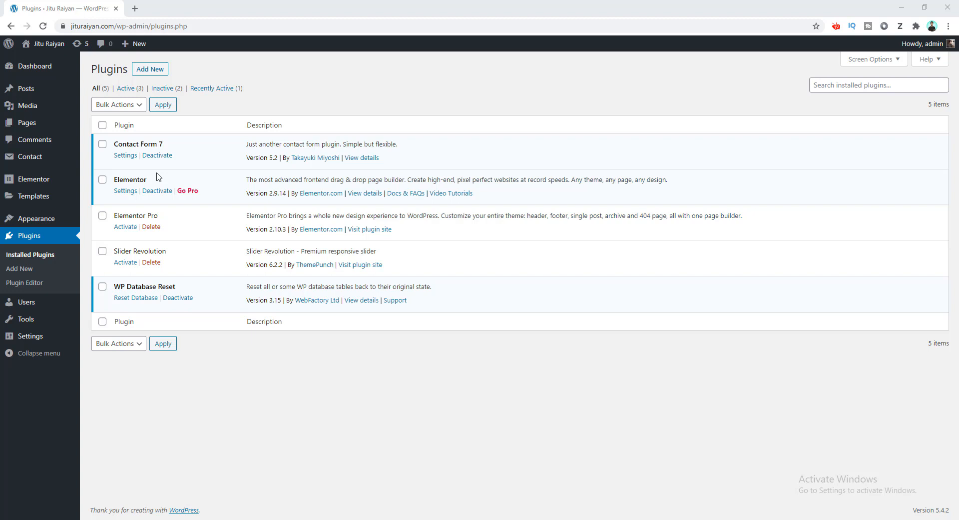
mouse_move(158, 164)
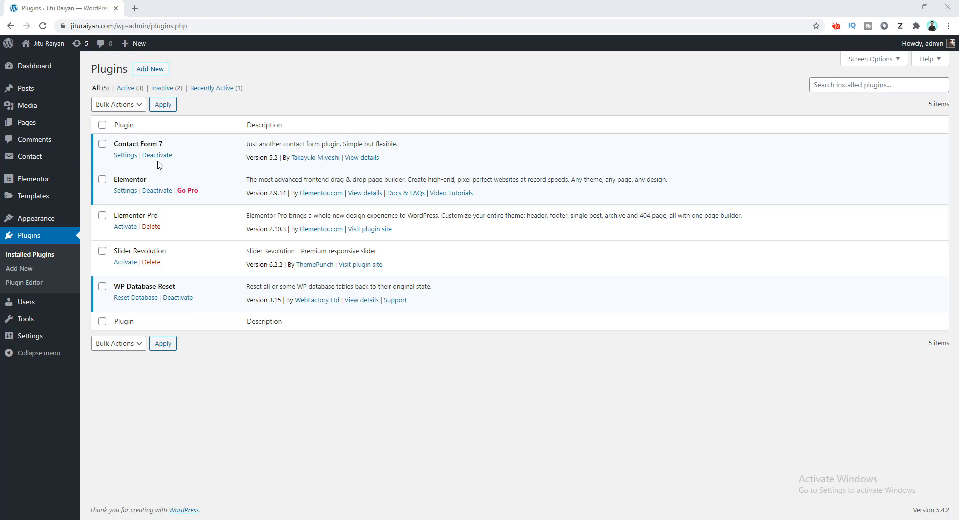
mouse_move(153, 185)
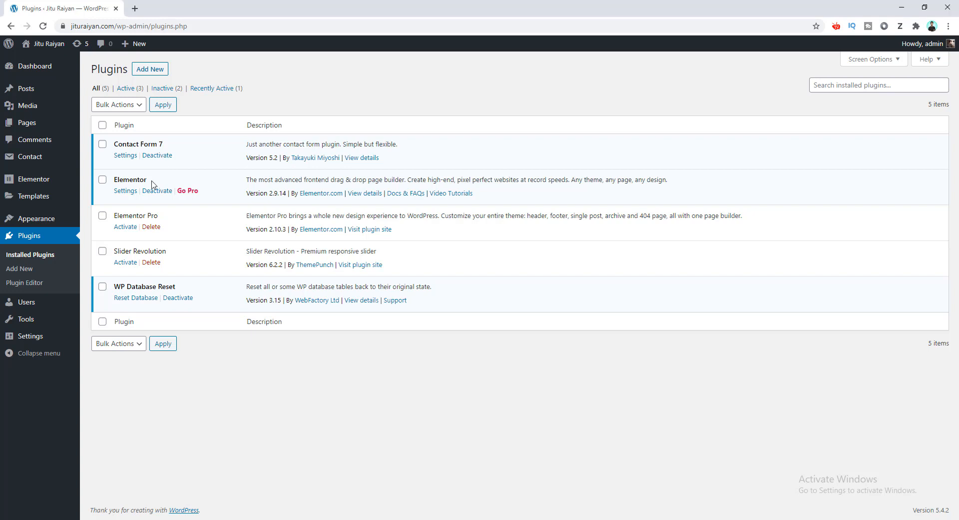
double_click(130, 179)
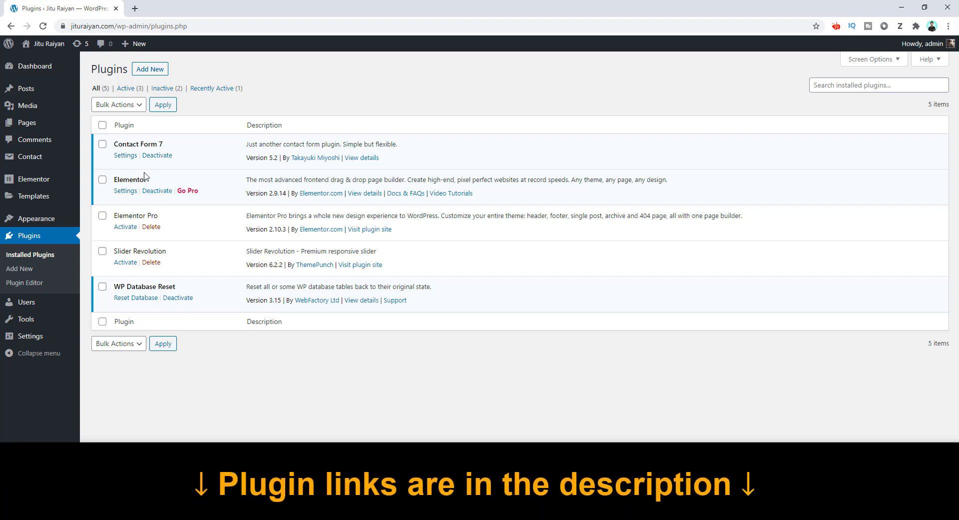
mouse_move(148, 177)
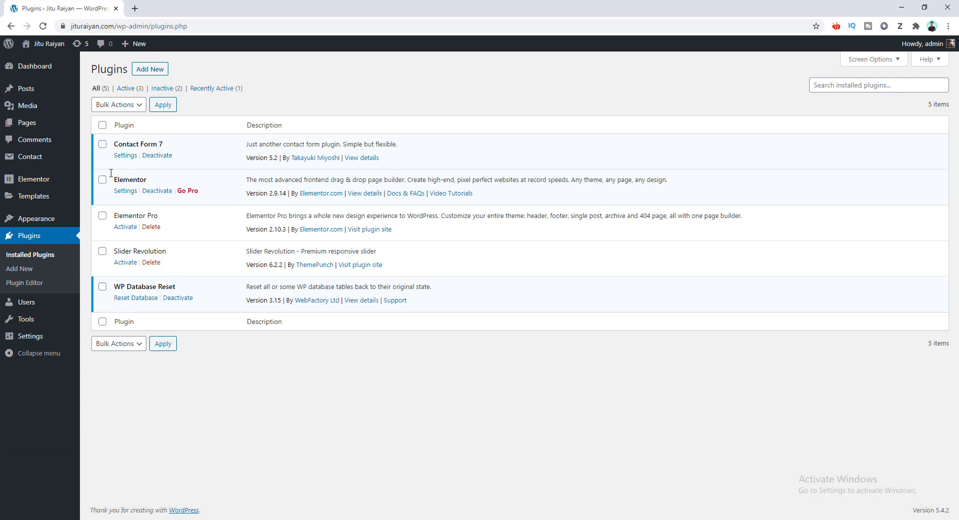
From Pages > All Pages, edit the Contact us page with Elementor
left_click(27, 122)
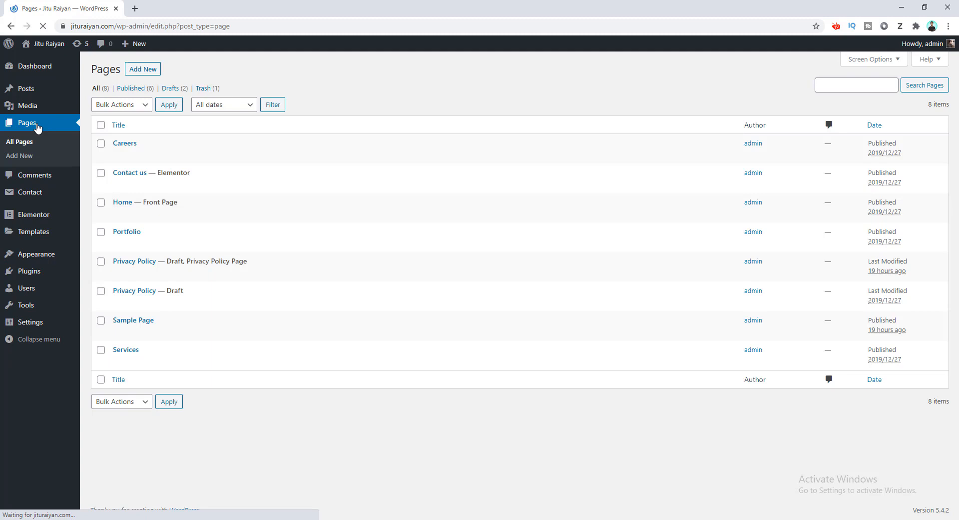
mouse_move(151, 172)
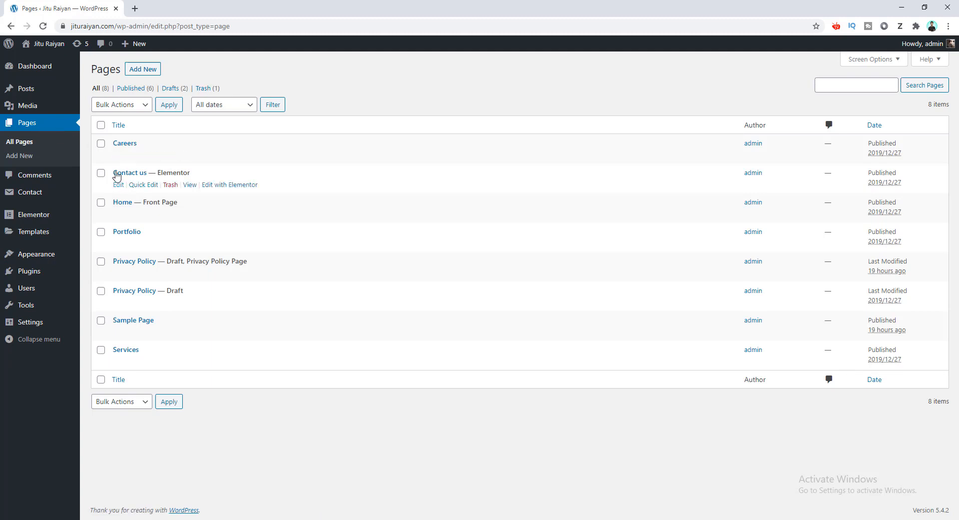
left_click(118, 184)
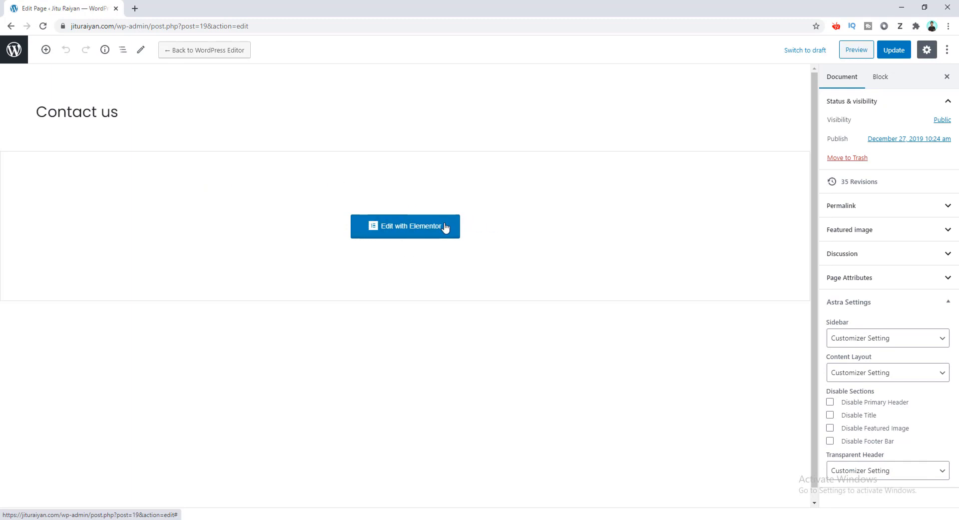
mouse_move(409, 232)
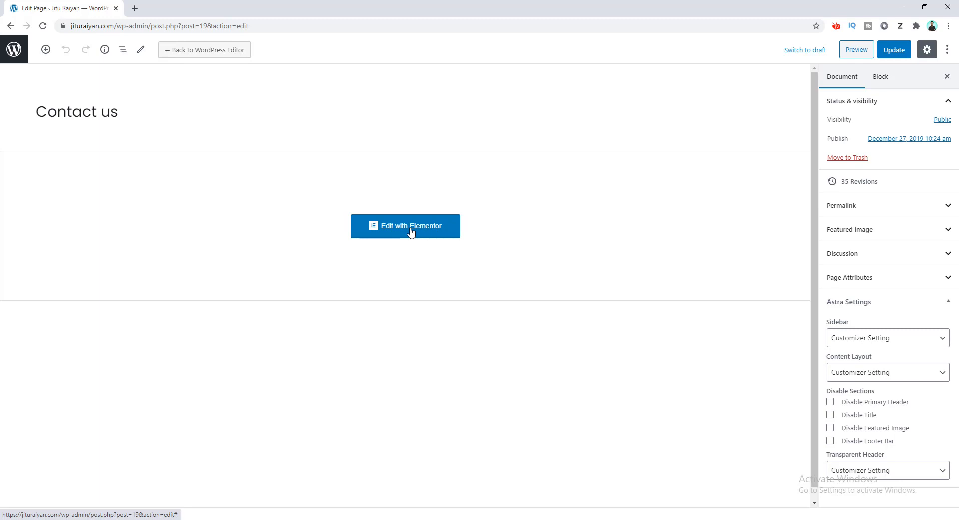
left_click(405, 225)
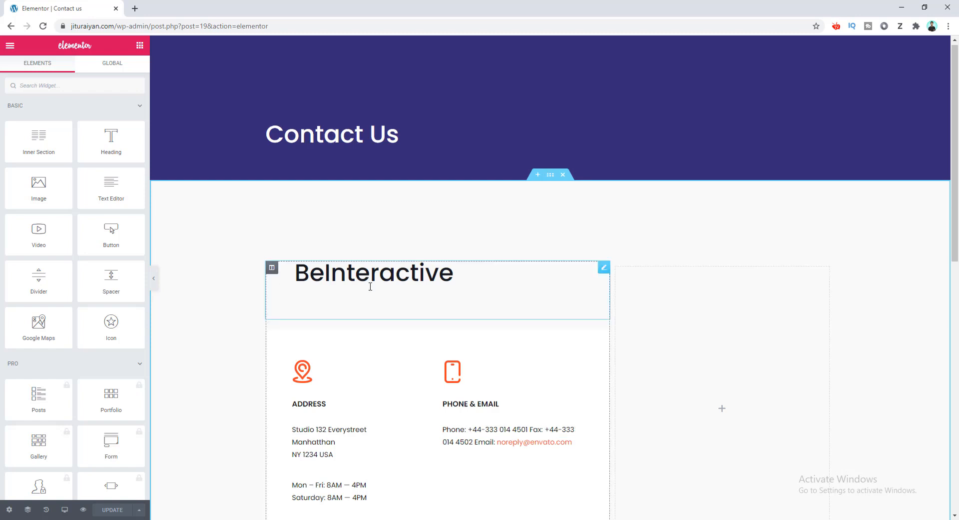
scroll("down", 3)
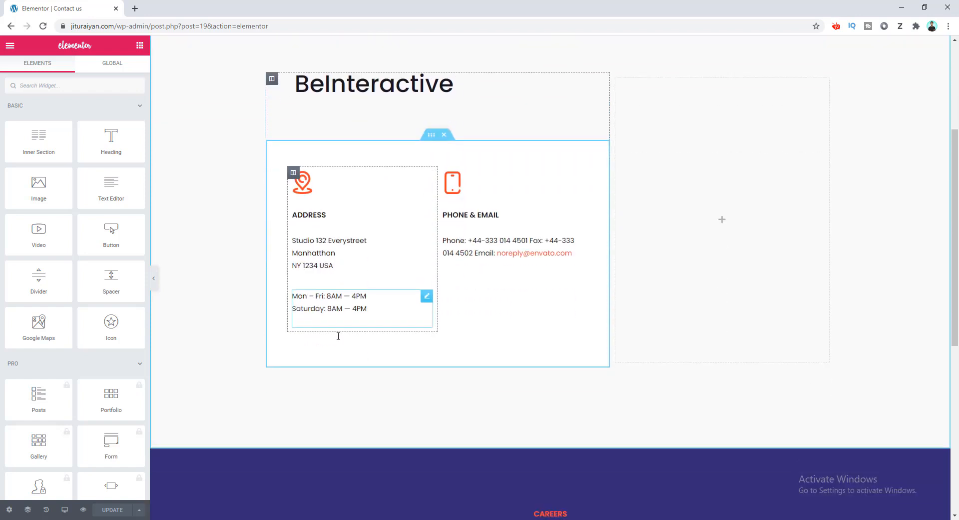
scroll("down", 3)
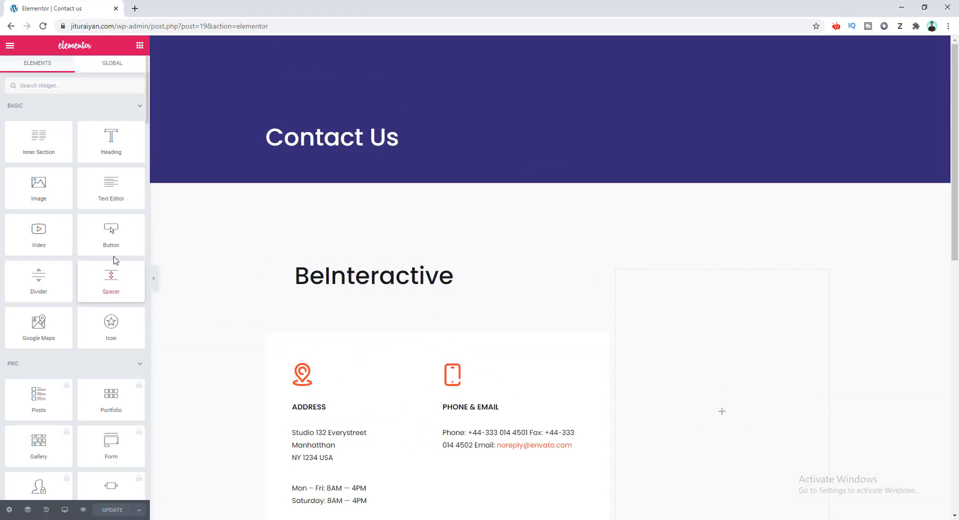
scroll("down", 3)
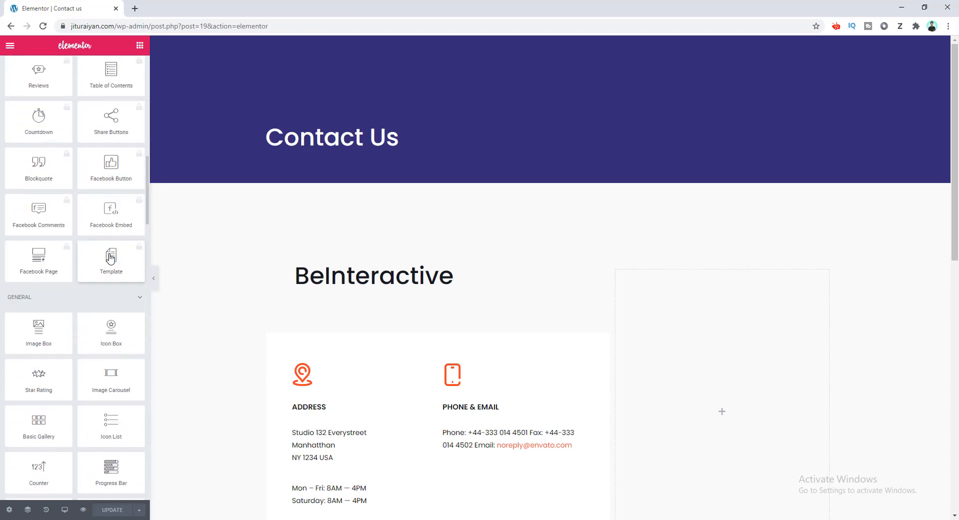
scroll("down", 3)
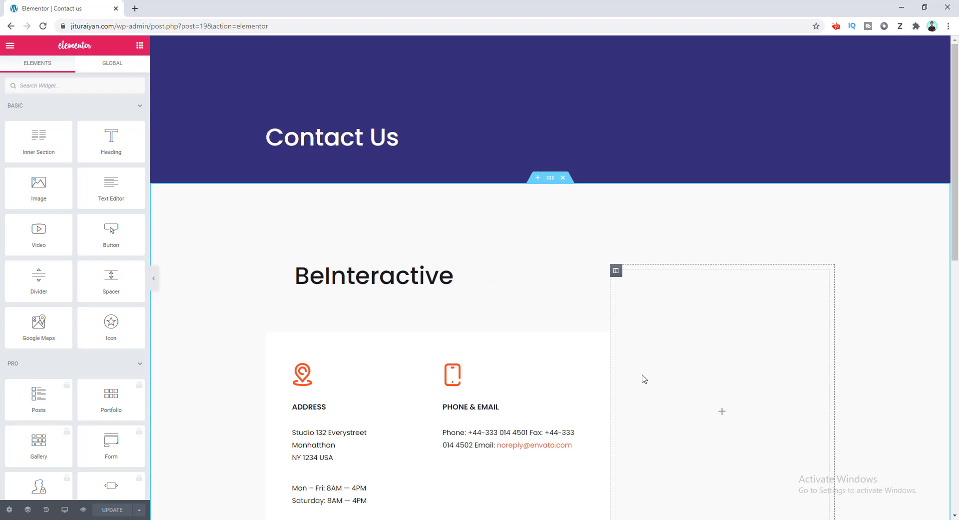
mouse_move(664, 343)
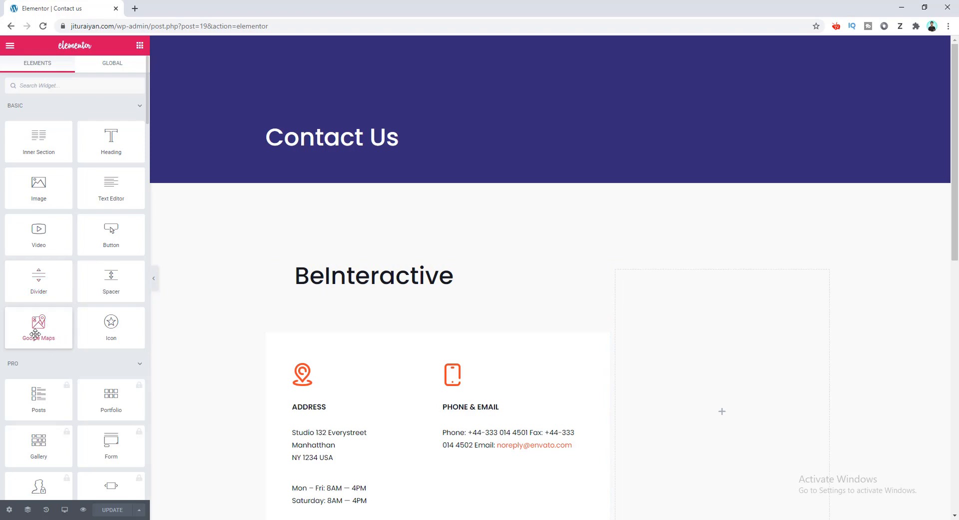
Drop a Google Maps widget into the right column located at 6700 Five Star Blvd, Rocklin CA 95677
left_click_drag(38, 326, 276, 334)
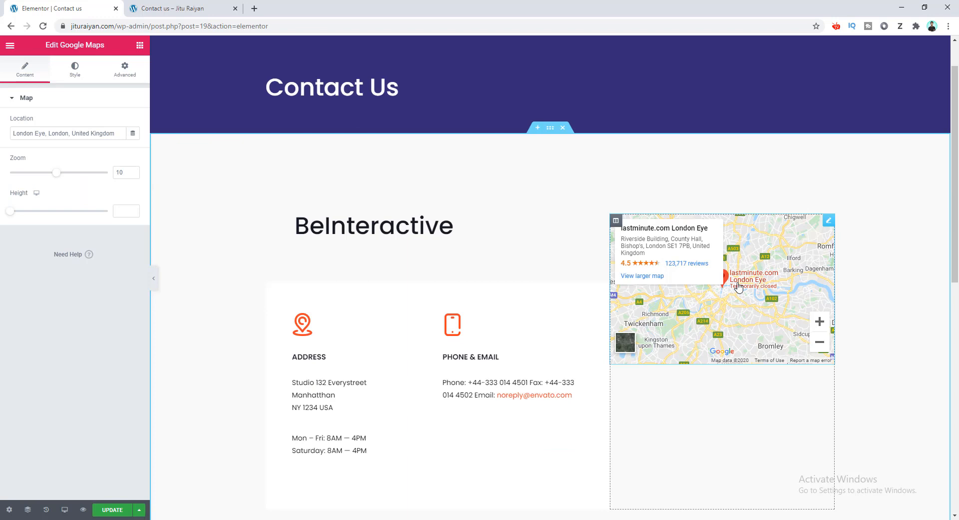
mouse_move(725, 298)
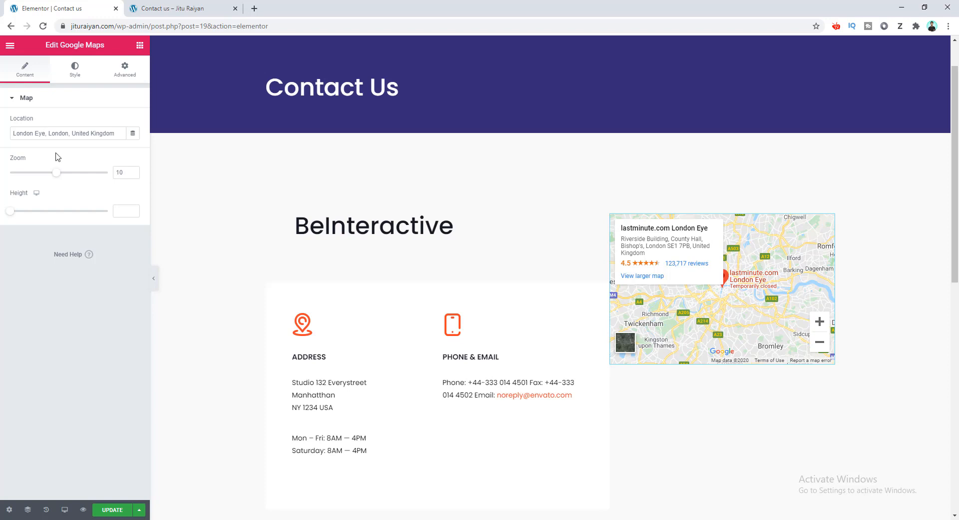
mouse_move(58, 150)
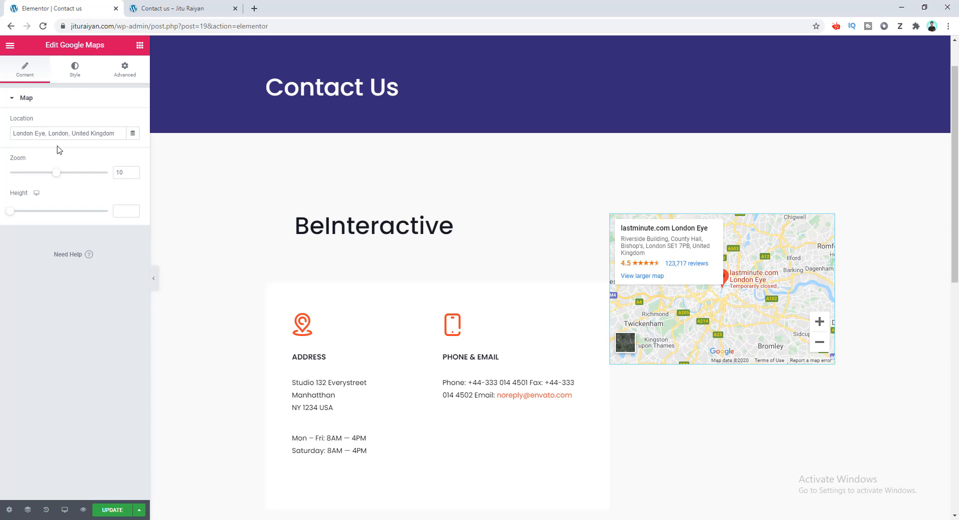
type("itar Blvd, Rocklin CA 95677, United States")
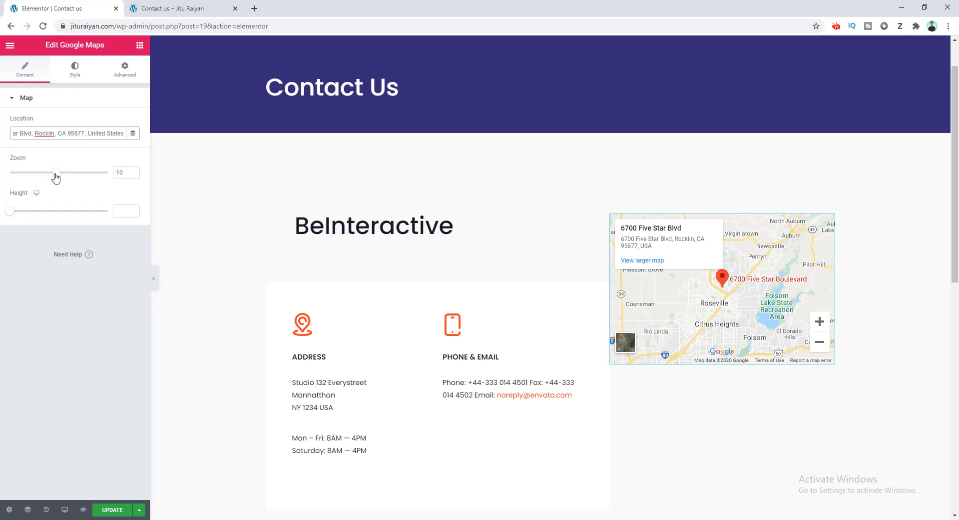
Set the address map to zoom level 12 and height 410
left_click_drag(54, 173, 66, 172)
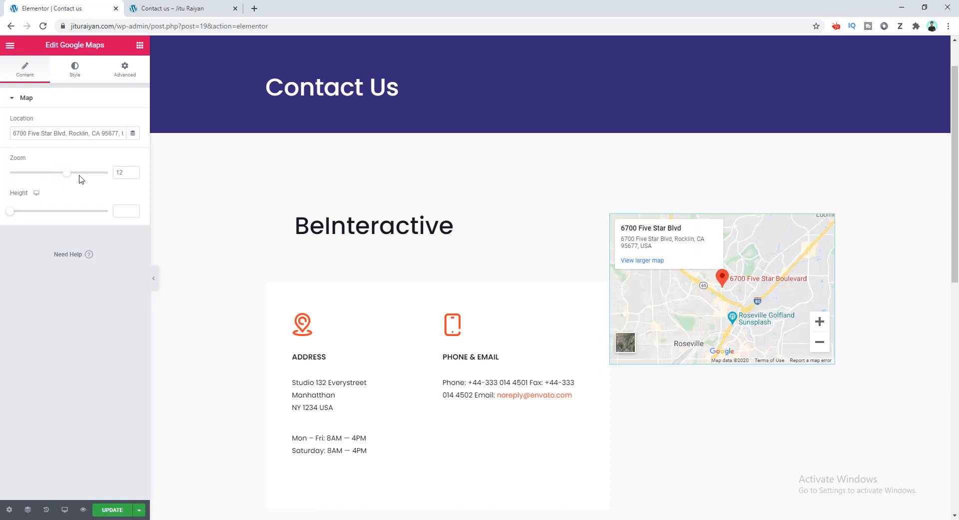
mouse_move(28, 224)
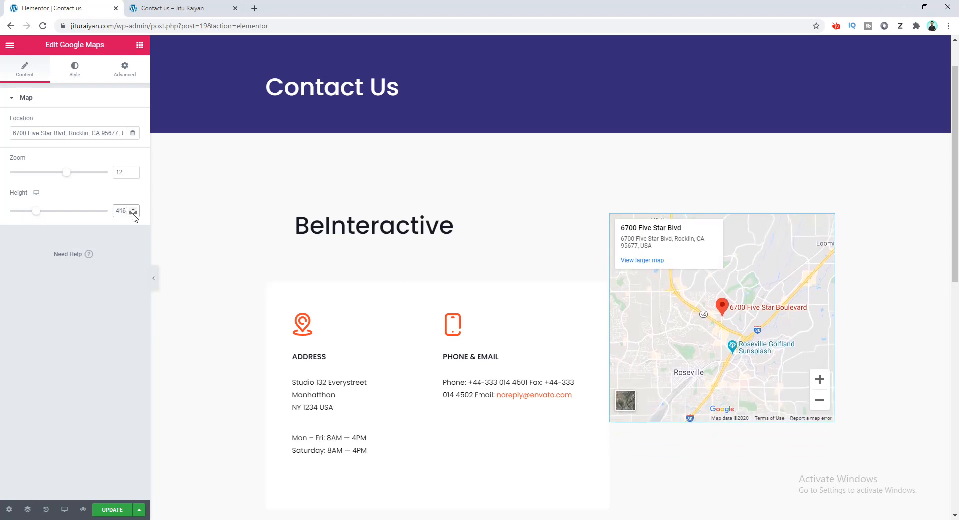
left_click(134, 214)
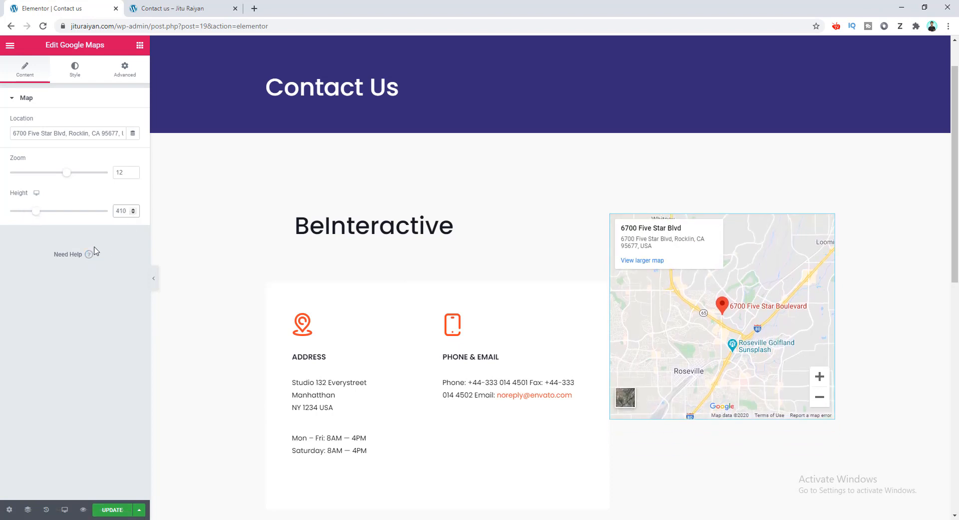
left_click(722, 337)
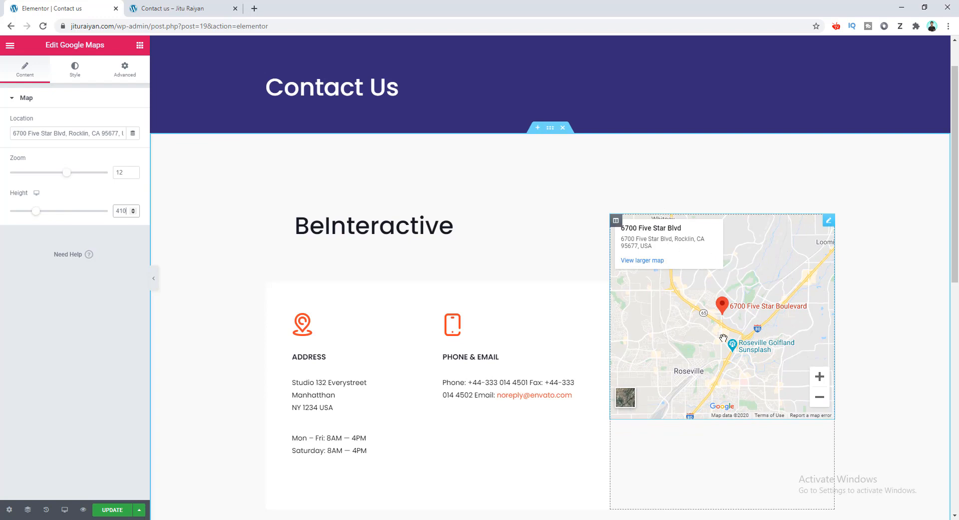
mouse_move(706, 285)
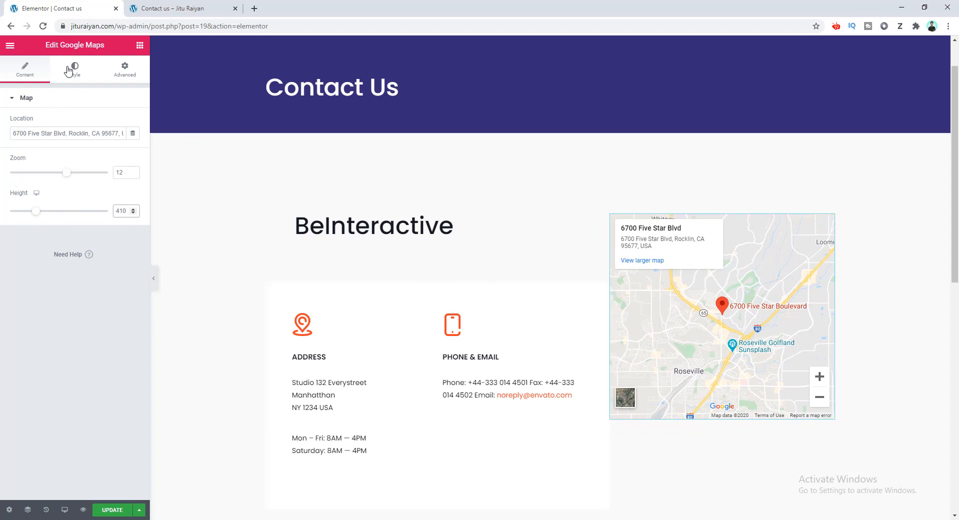
Trial hue shifts (150, 321, 0) and greyscale saturation on the map, then reset filters to default
left_click(74, 66)
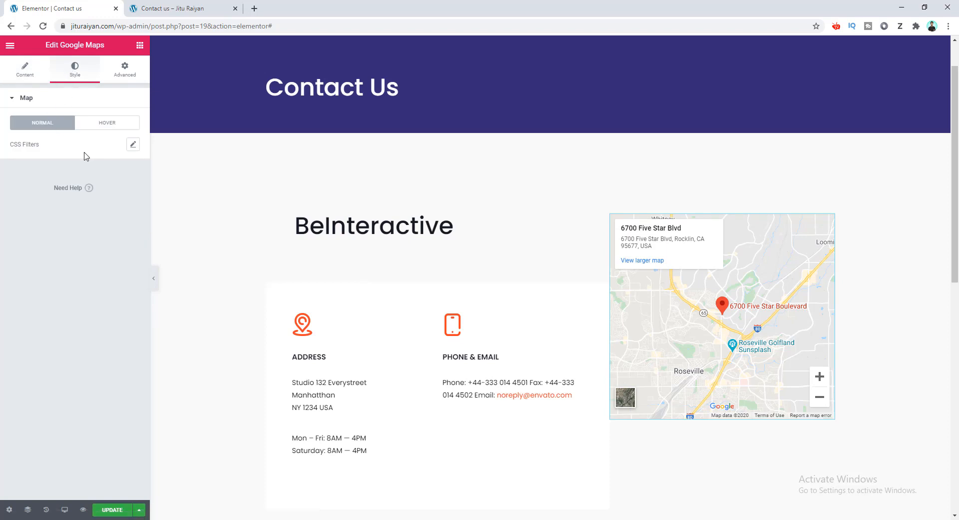
left_click(133, 145)
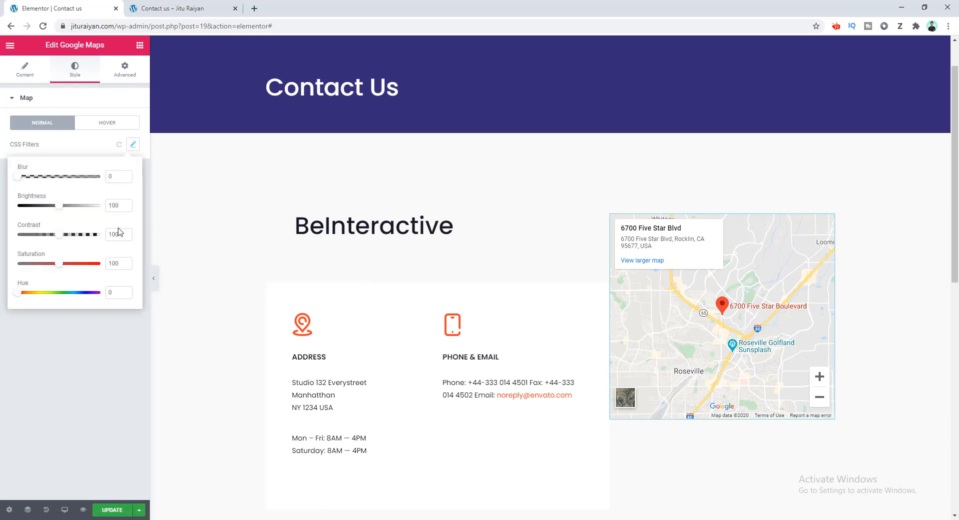
mouse_move(34, 293)
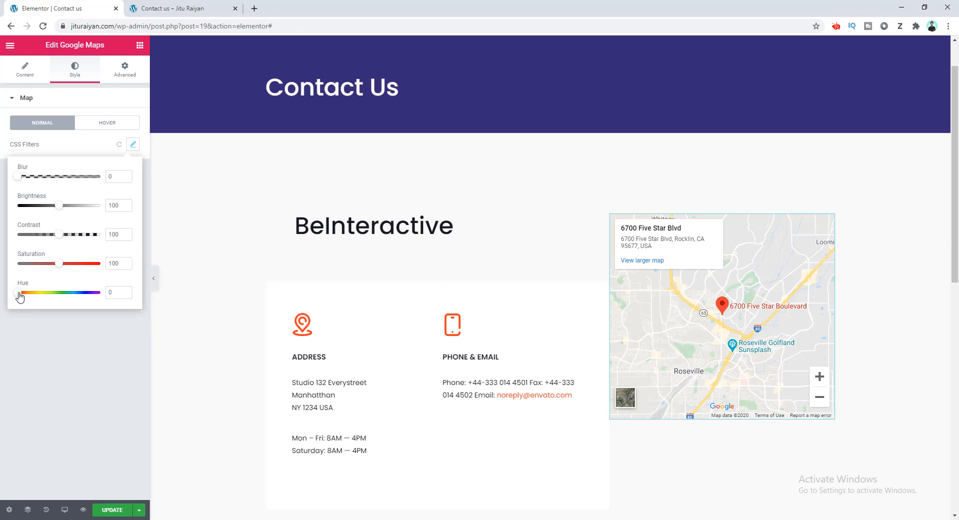
left_click_drag(20, 293, 58, 293)
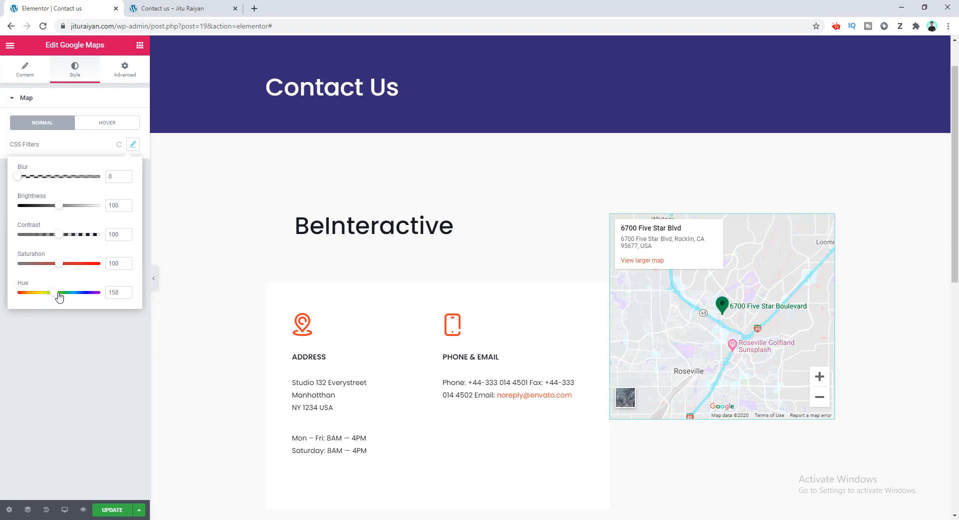
left_click_drag(60, 293, 94, 293)
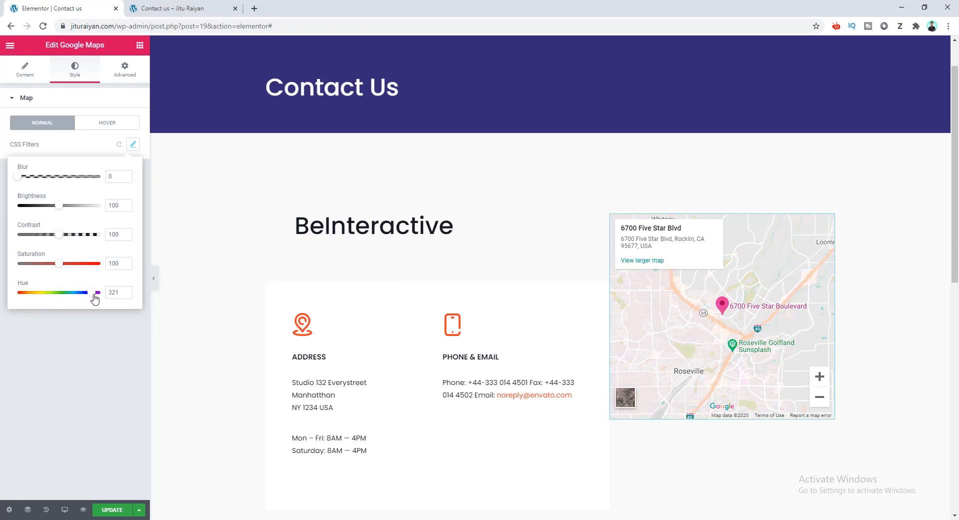
left_click_drag(95, 291, 17, 291)
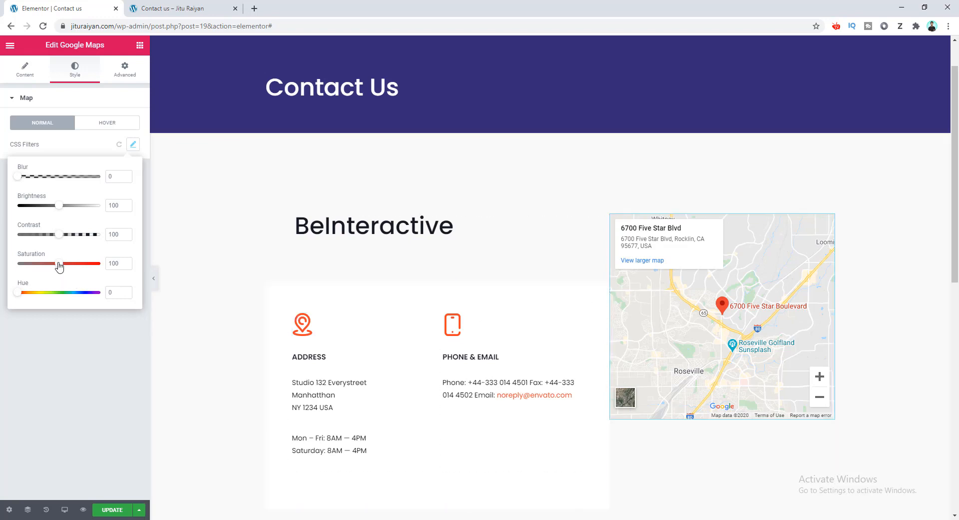
left_click_drag(58, 262, 15, 263)
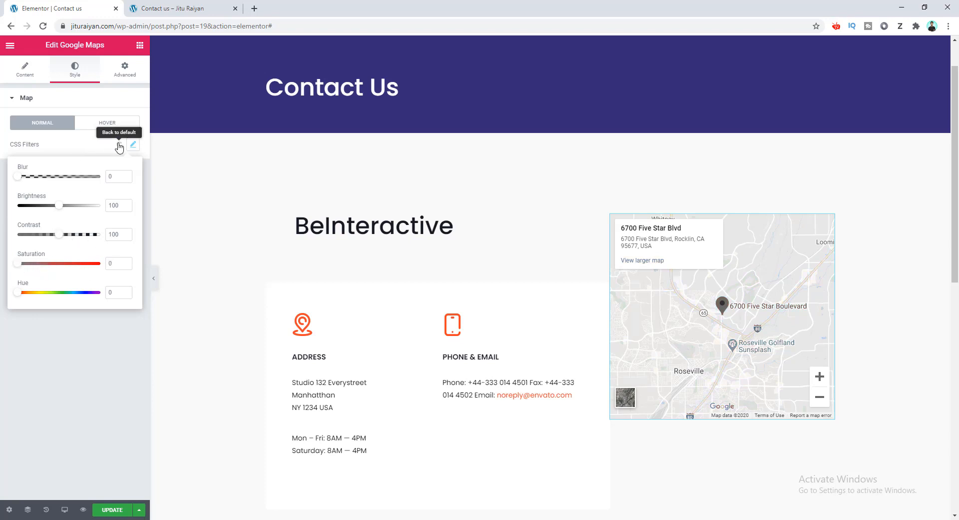
left_click(133, 145)
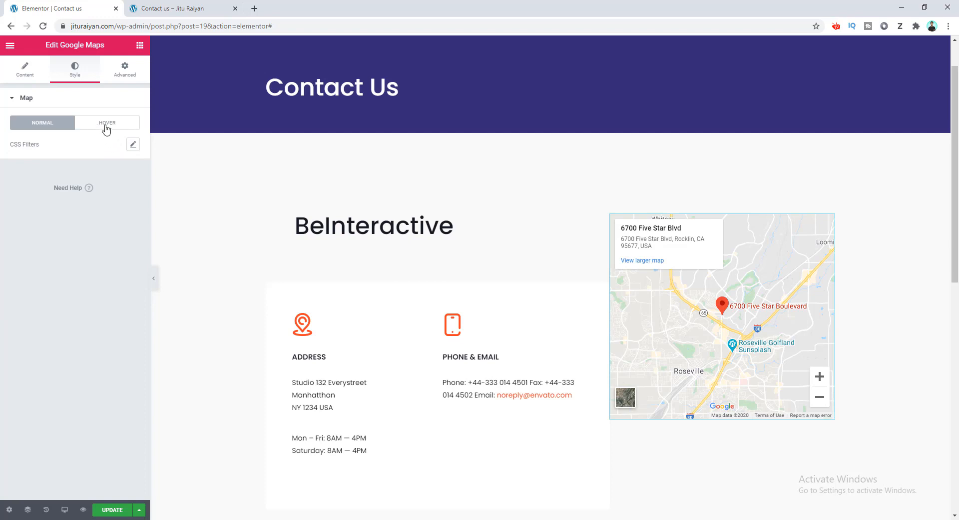
Switch the map's CSS filters to the Hover state, showing the transition duration setting
left_click(107, 122)
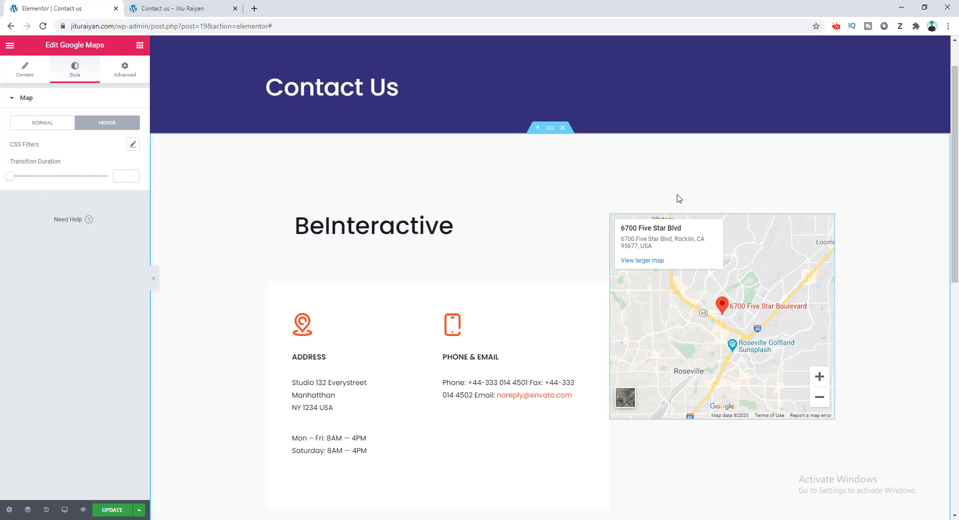
scroll("down", 3)
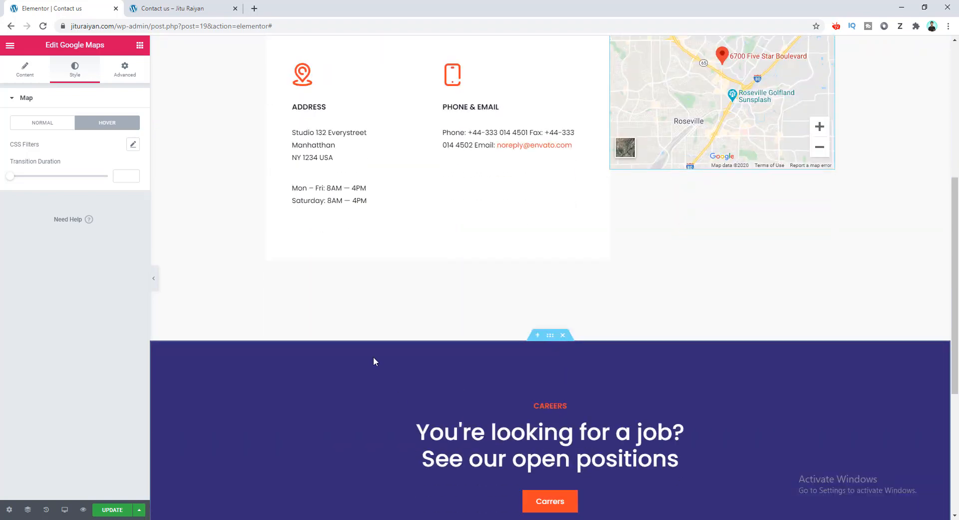
mouse_move(511, 344)
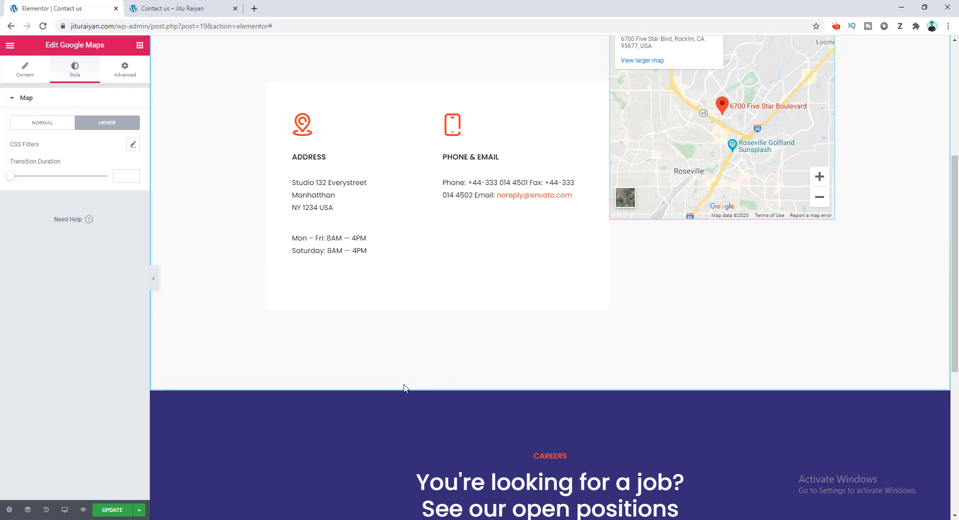
mouse_move(541, 382)
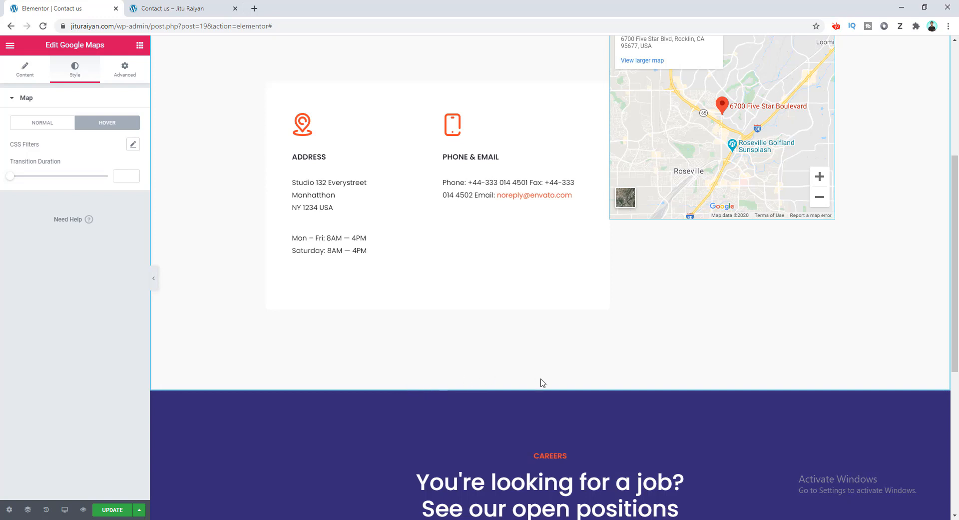
mouse_move(541, 386)
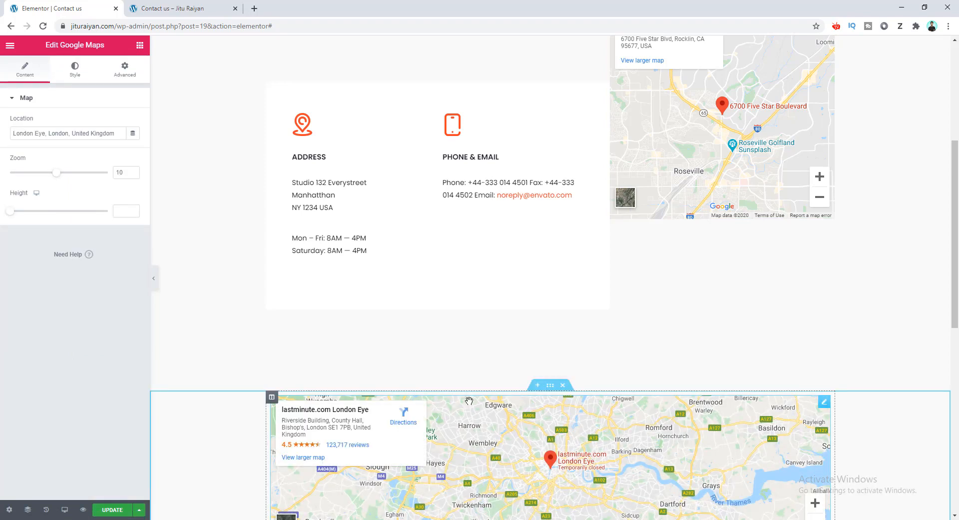
mouse_move(421, 464)
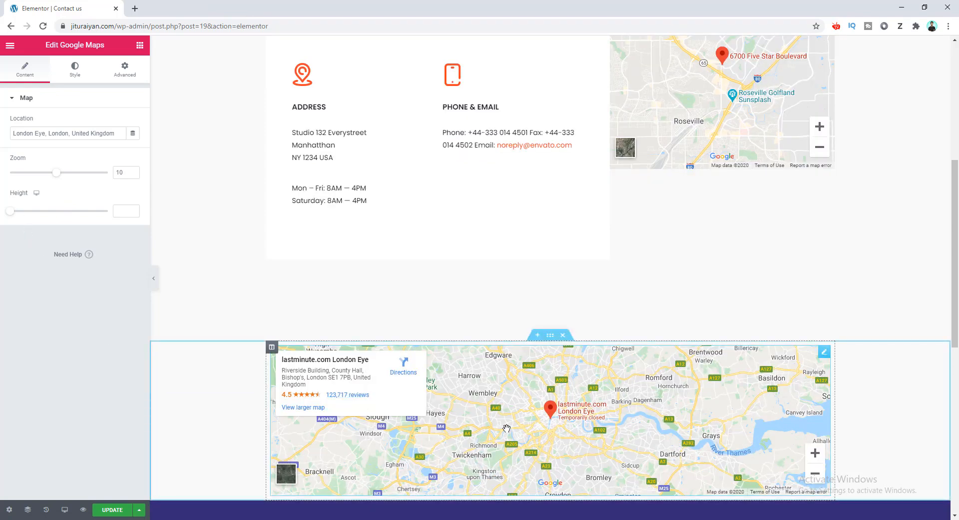
mouse_move(503, 408)
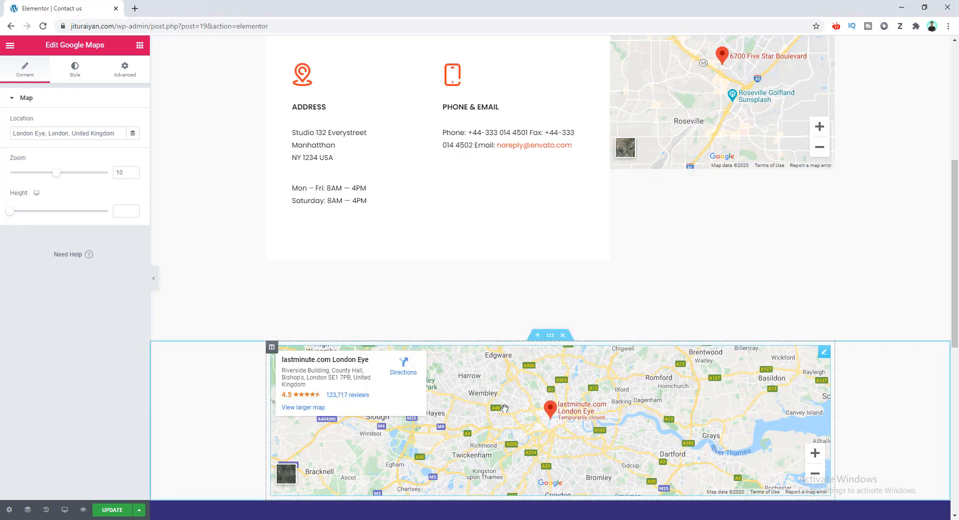
mouse_move(550, 335)
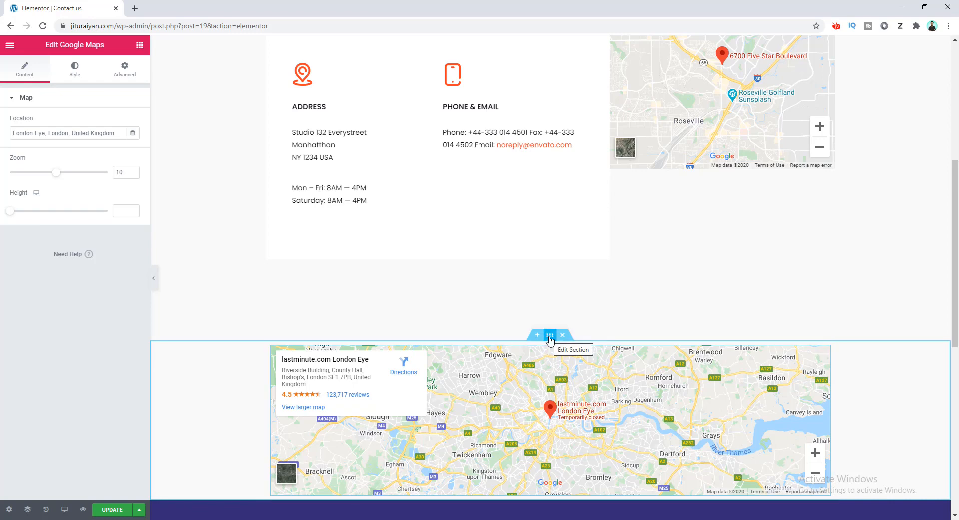
Set the London Eye map section to Full Width content with No Gap between columns
left_click(550, 334)
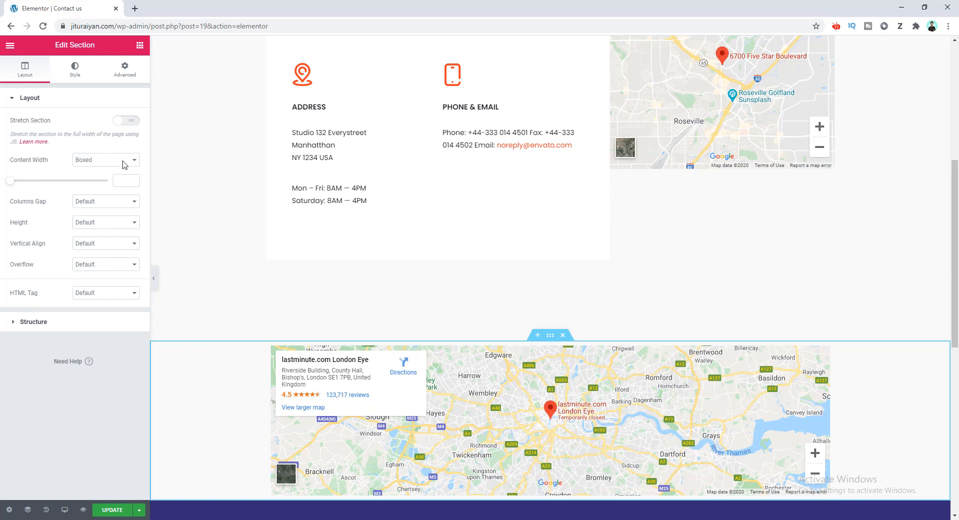
left_click(105, 160)
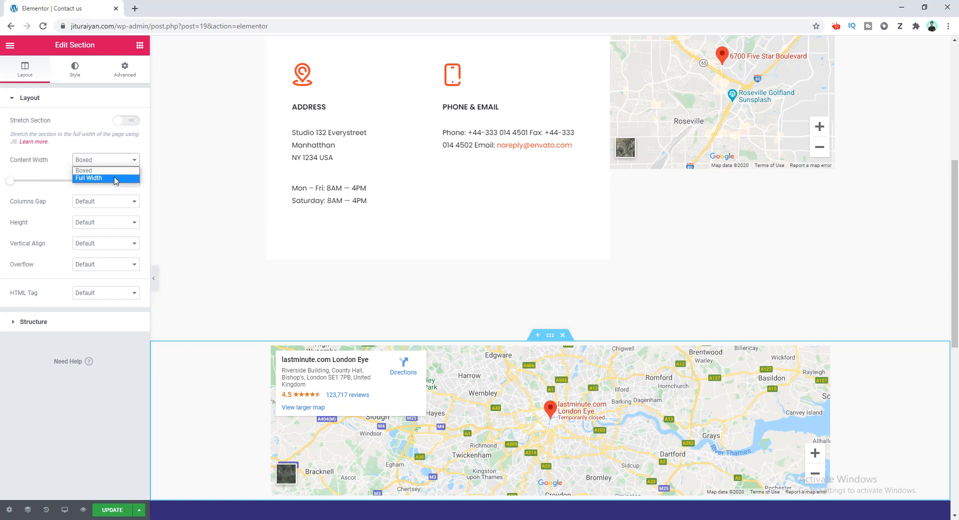
left_click(89, 178)
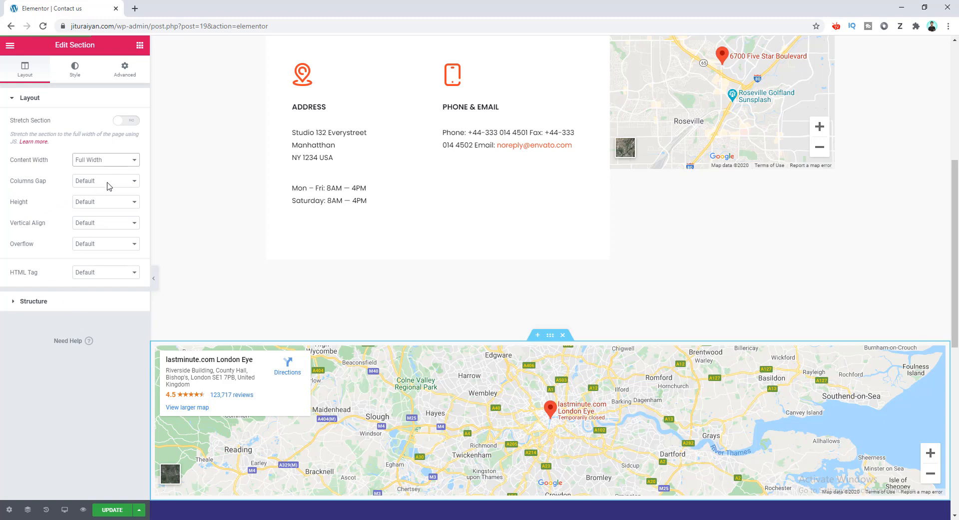
left_click(105, 180)
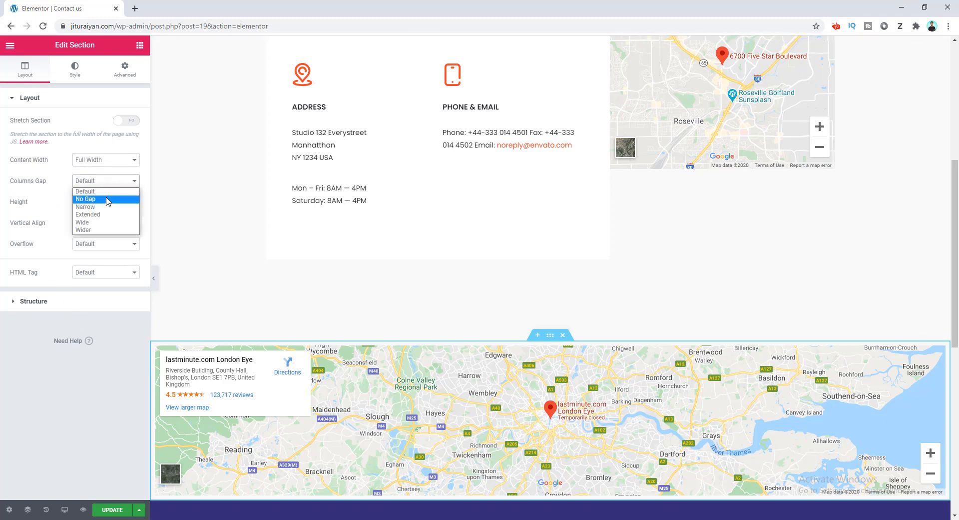
left_click(86, 199)
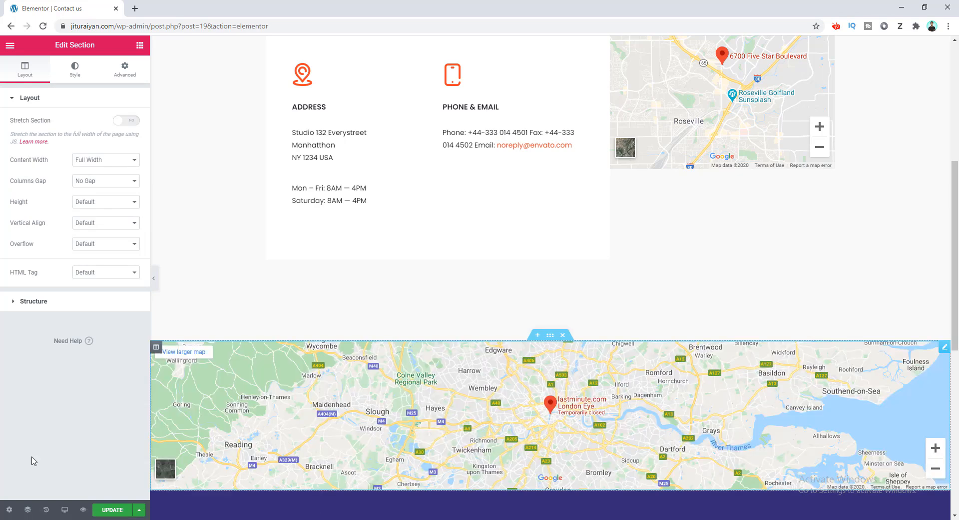
mouse_move(587, 401)
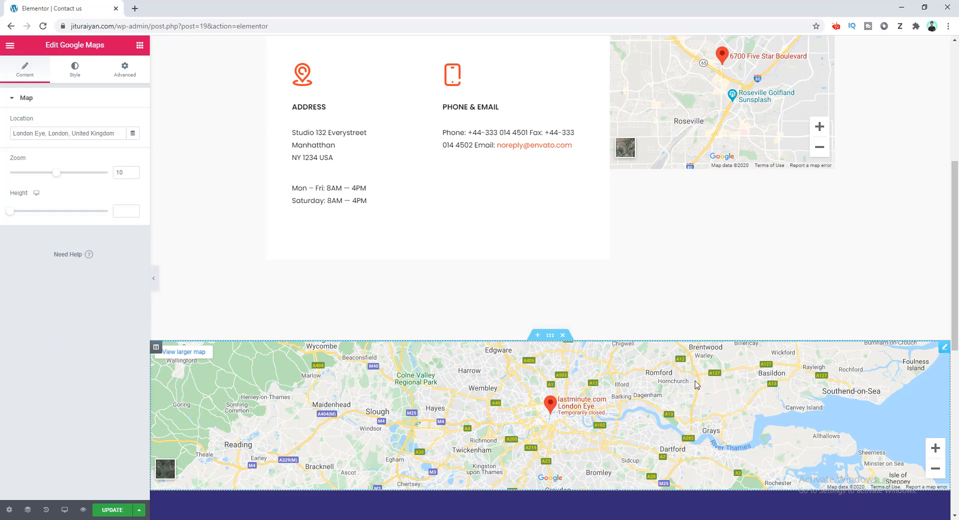
Raise the full-width London Eye map's height to 450
left_click_drag(10, 211, 40, 211)
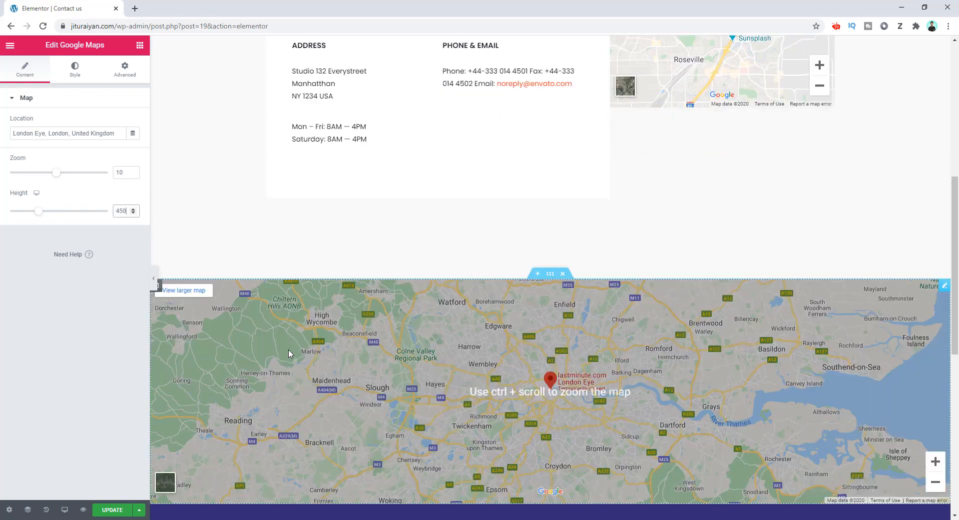
scroll("down", 3)
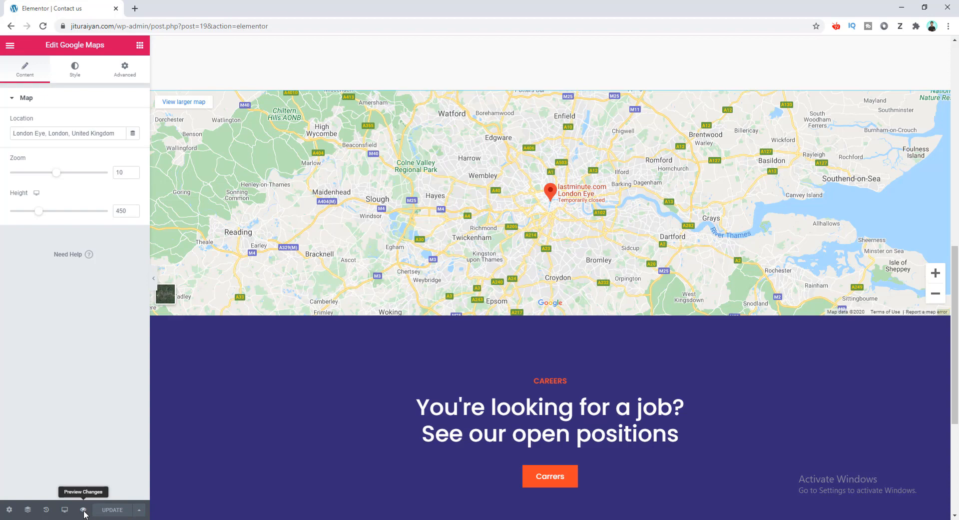
Preview the Contact Us page live and scroll through both maps
left_click(83, 510)
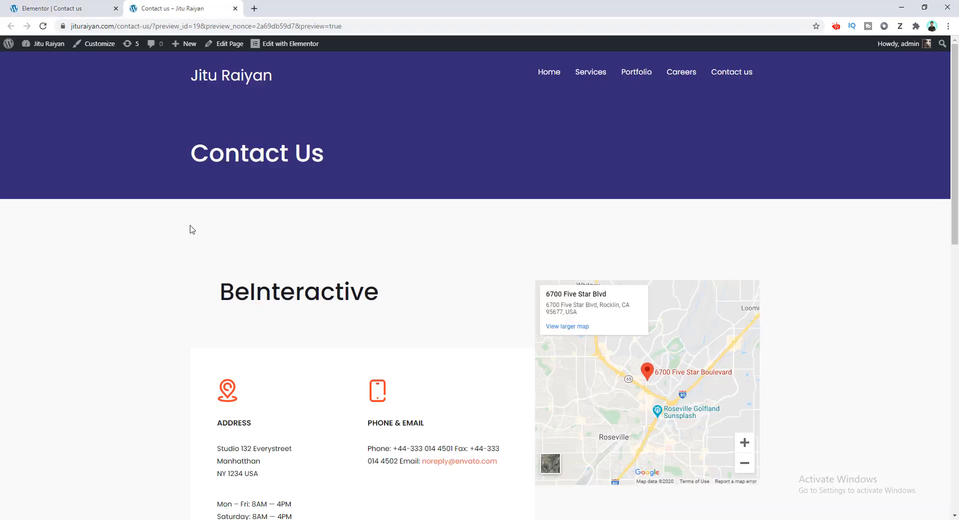
scroll("down", 3)
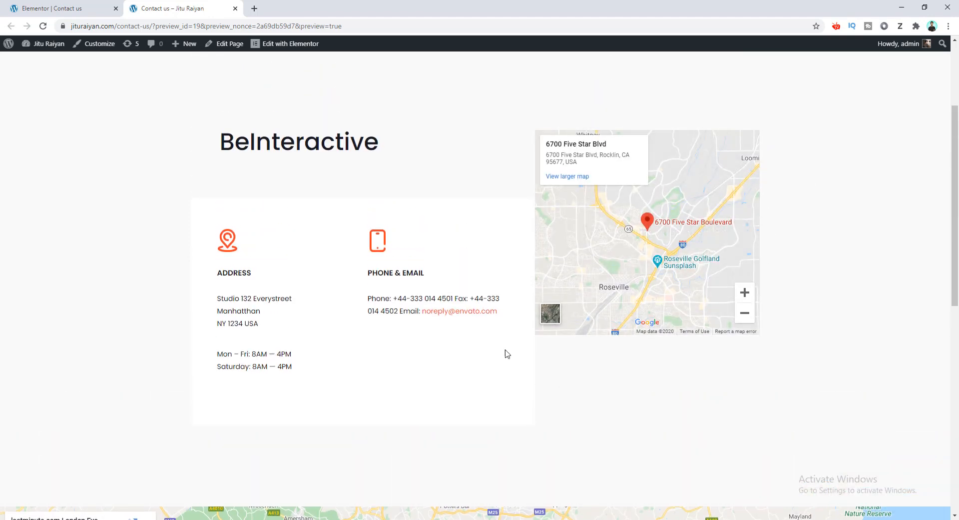
mouse_move(614, 262)
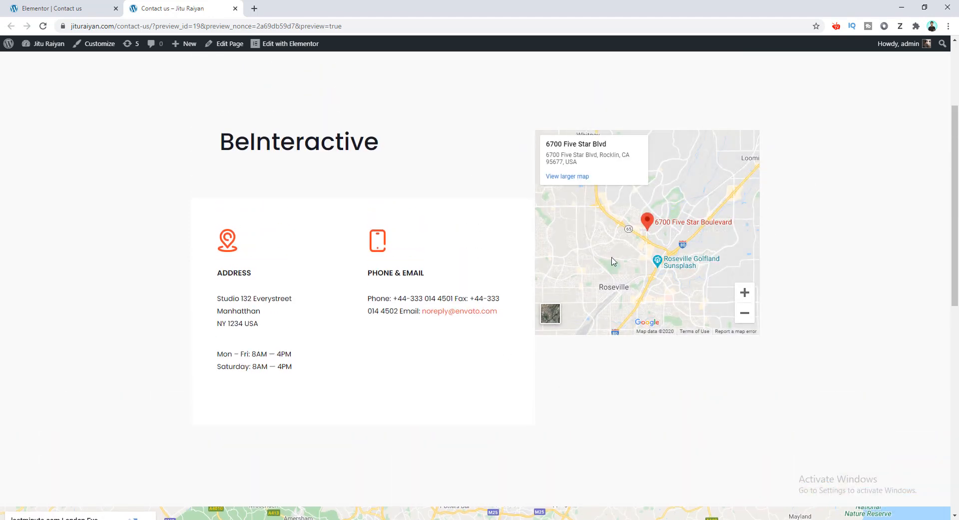